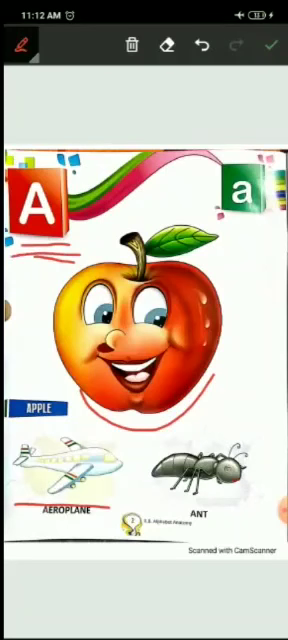
Draw a red pen underline on the A page of the alphabet book.
drag(136, 498, 248, 504)
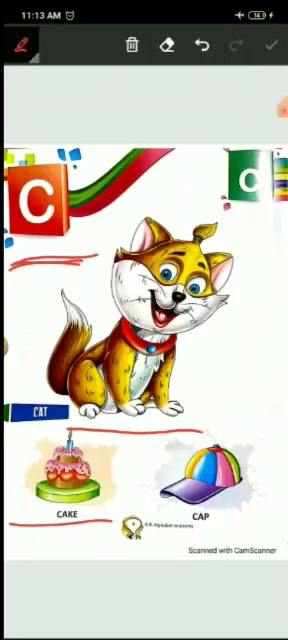
Draw red underlines beneath cat, cake and cap, then under D, d and DOG on the D page.
drag(160, 516, 256, 512)
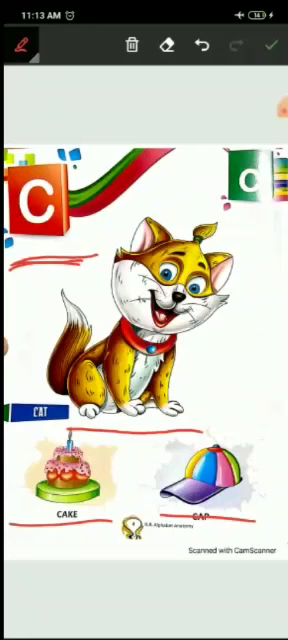
drag(12, 264, 100, 260)
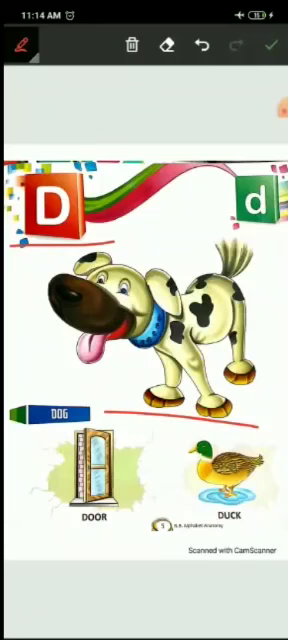
drag(36, 256, 130, 256)
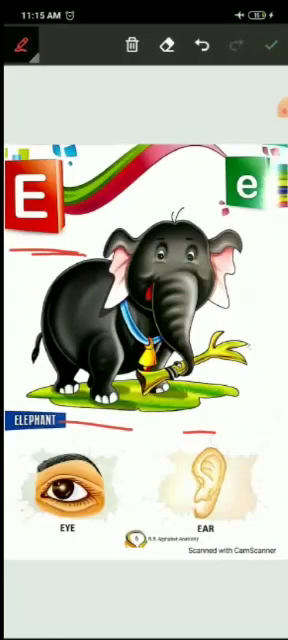
Draw red underlines under E, e and the elephant on the E page.
drag(70, 410, 230, 424)
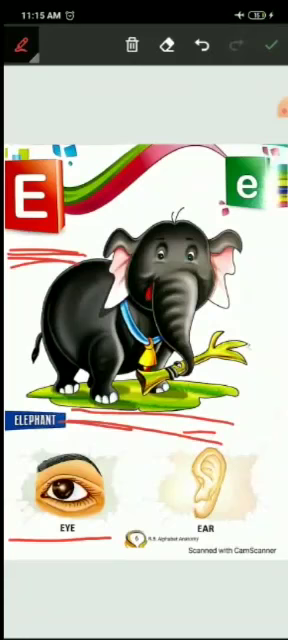
drag(10, 544, 104, 540)
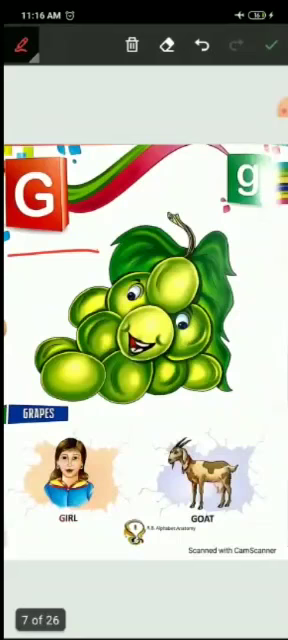
Draw red underlines on the G page, including one below the grapes label.
drag(60, 416, 236, 408)
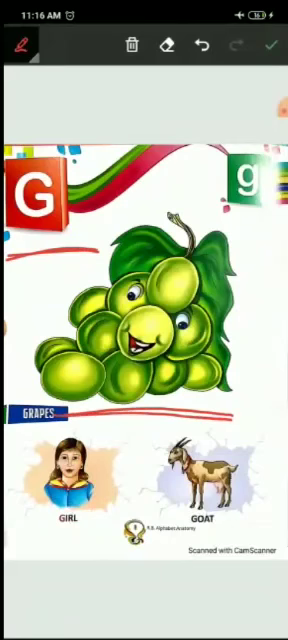
drag(4, 256, 96, 244)
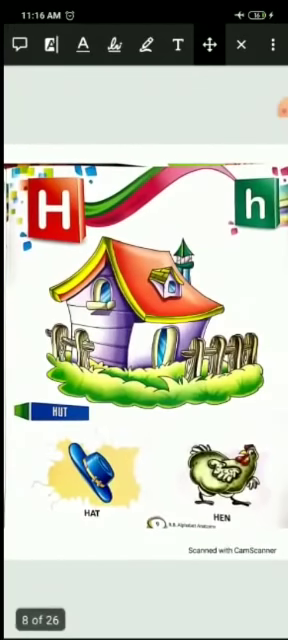
Switch back to the red freehand pen and underline ICE-CREAM on the I page.
click(116, 46)
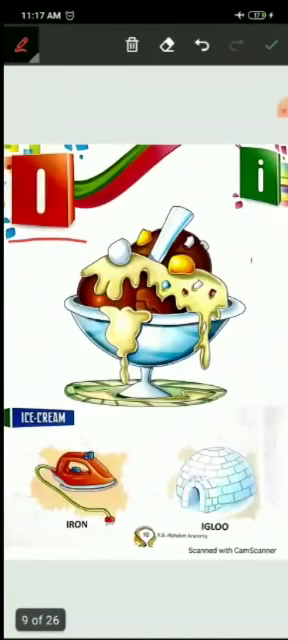
drag(10, 410, 236, 428)
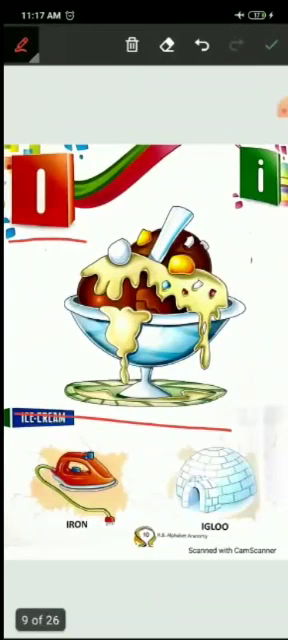